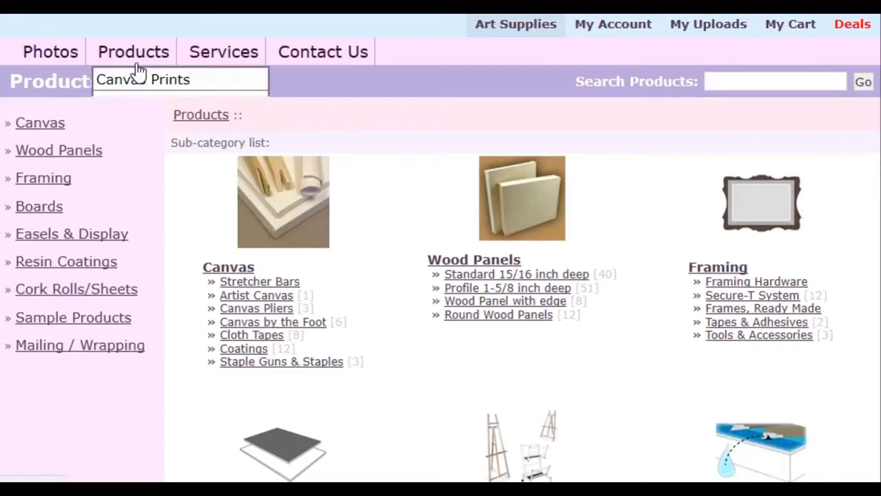
mouse_move(151, 250)
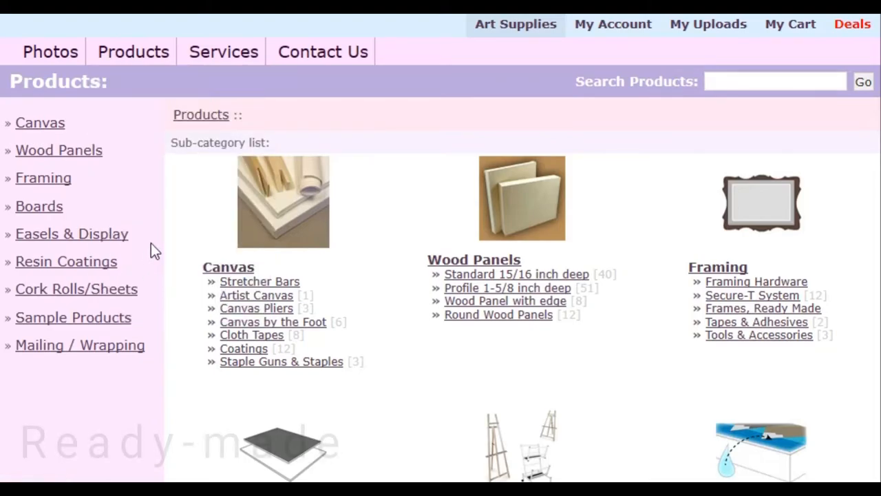
mouse_move(554, 247)
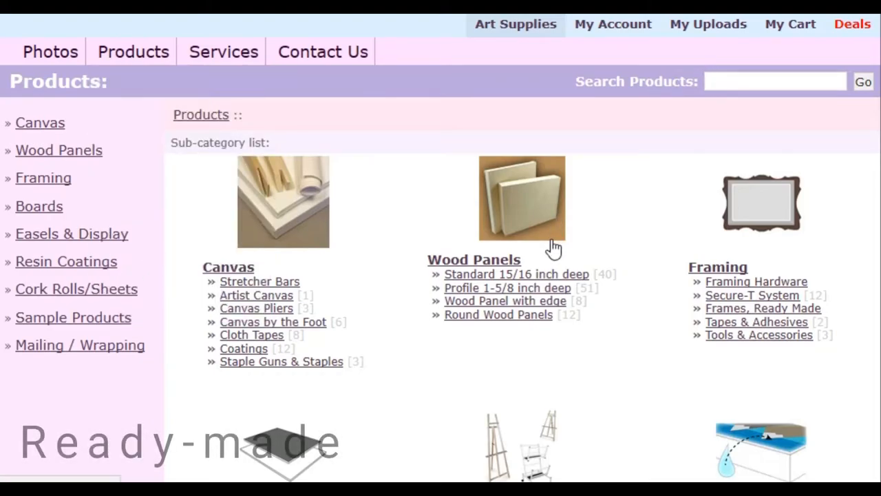
Put one 6x8 inch Standard 15/16 inch deep wood panel ($7.95) in the cart.
scroll("down", 3)
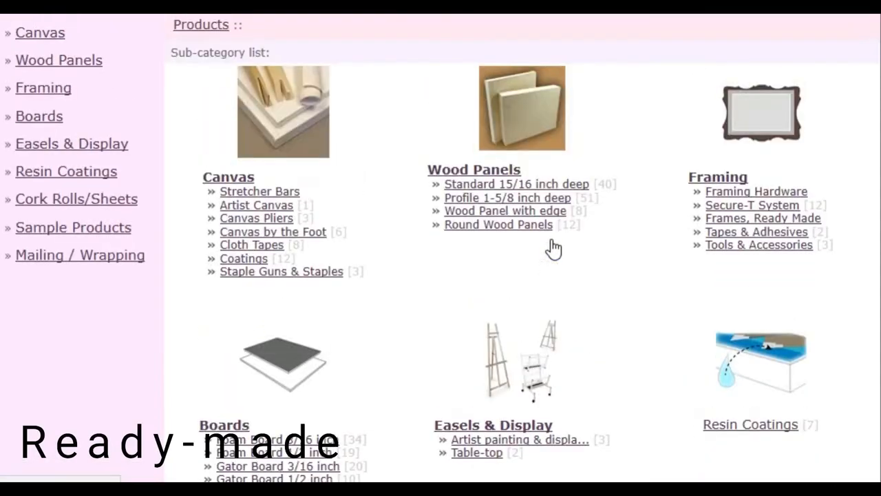
scroll("up", 3)
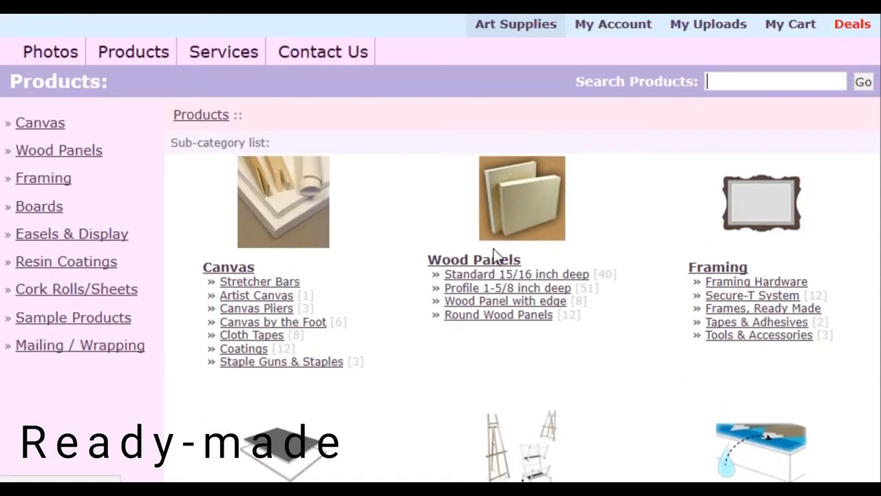
left_click(473, 259)
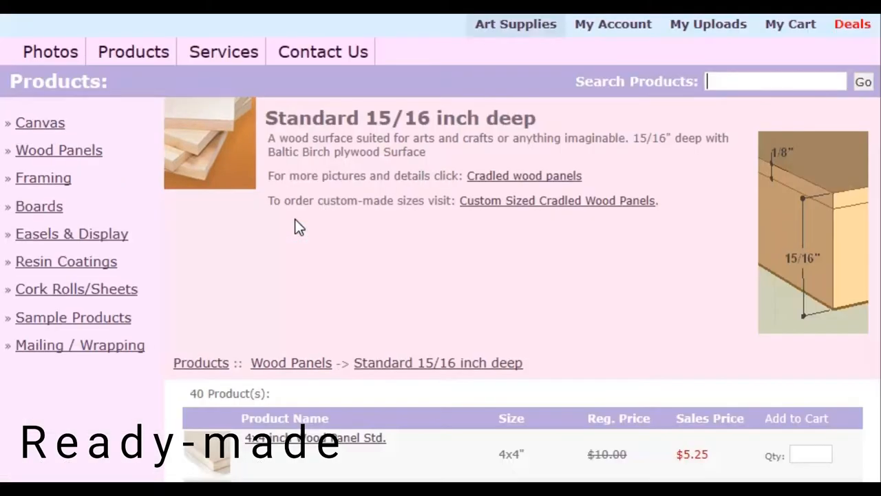
scroll("down", 3)
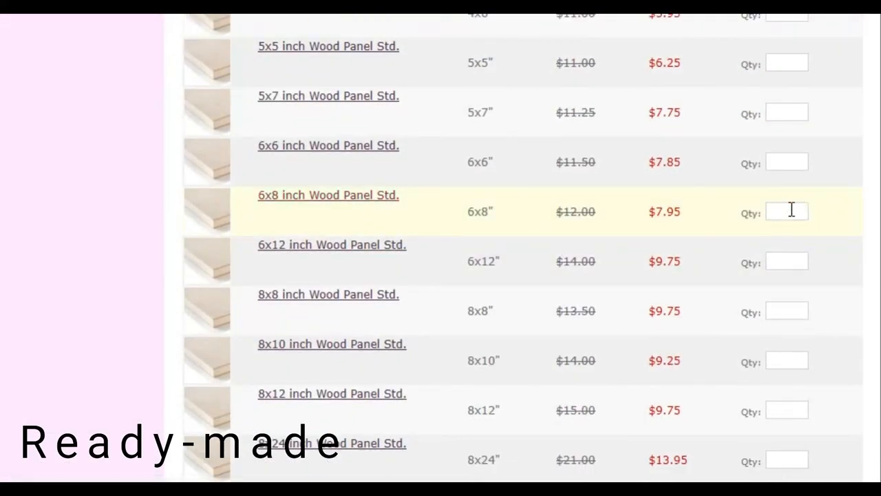
scroll("up", 3)
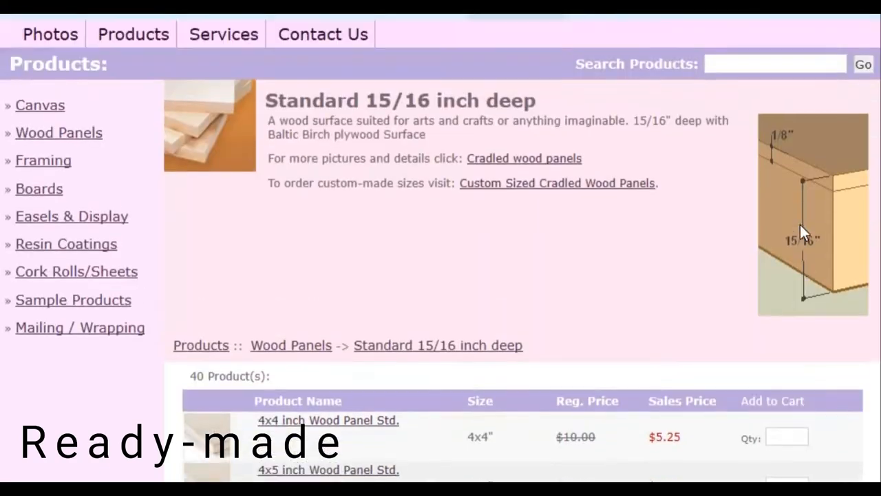
scroll("down", 3)
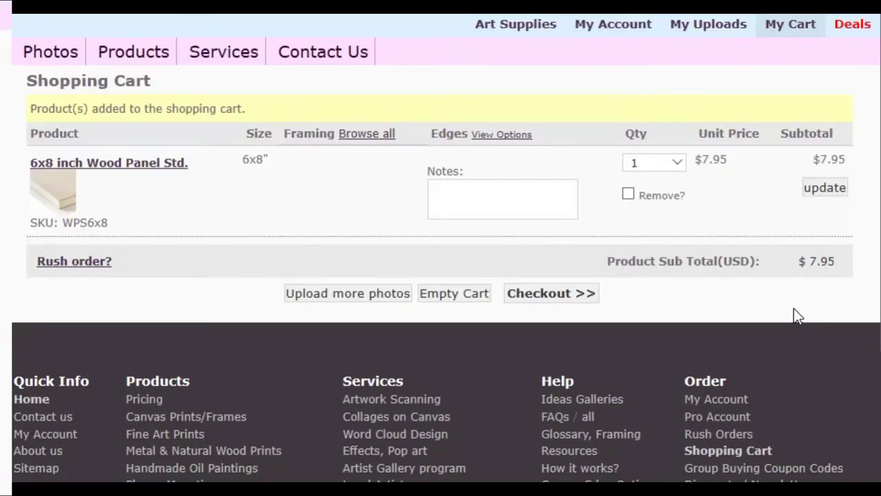
Show All Products from the Products menu, down to Custom-made Frames & Canvas.
left_click(132, 51)
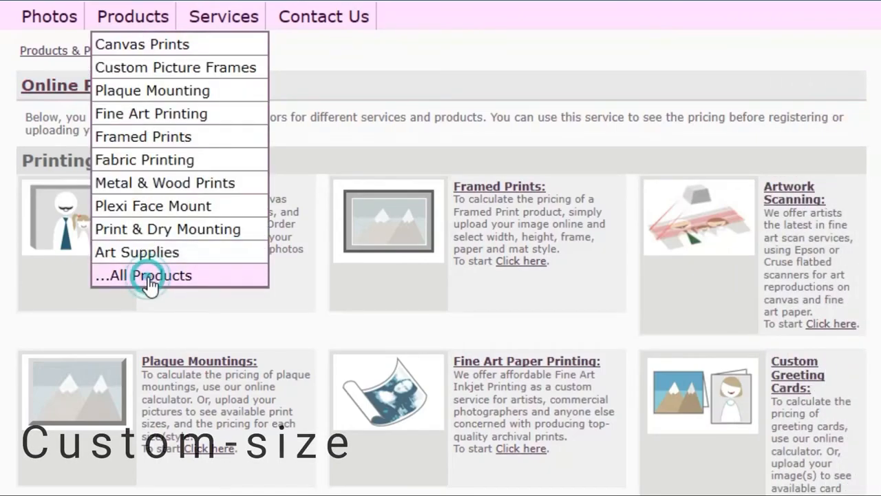
left_click(143, 274)
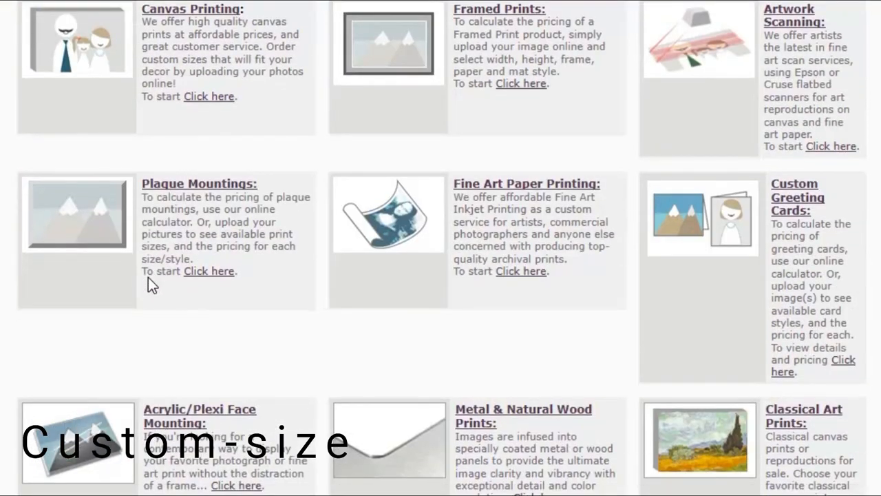
scroll("down", 3)
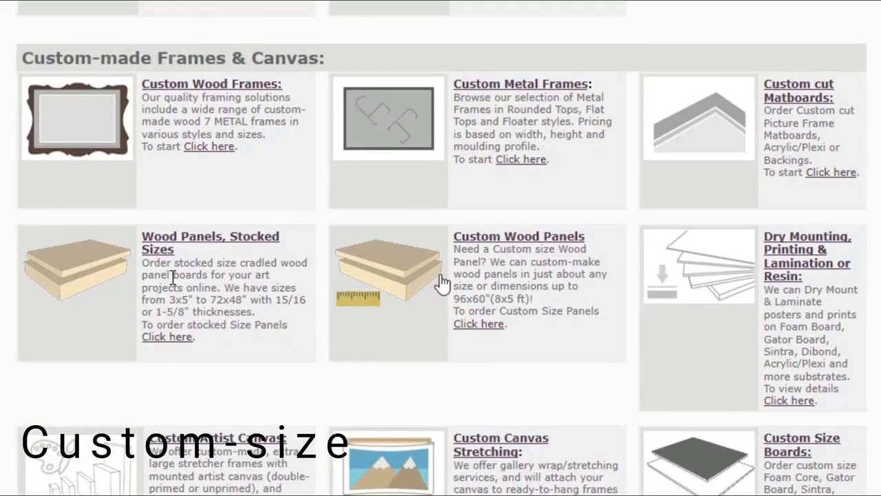
On the Custom Wood Panels page, set width 11 1/2 and height 20 inches.
left_click(478, 323)
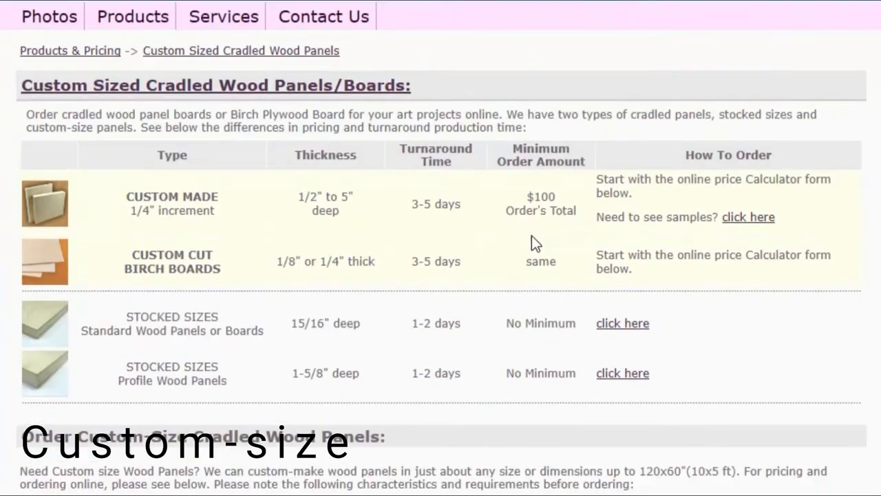
scroll("down", 3)
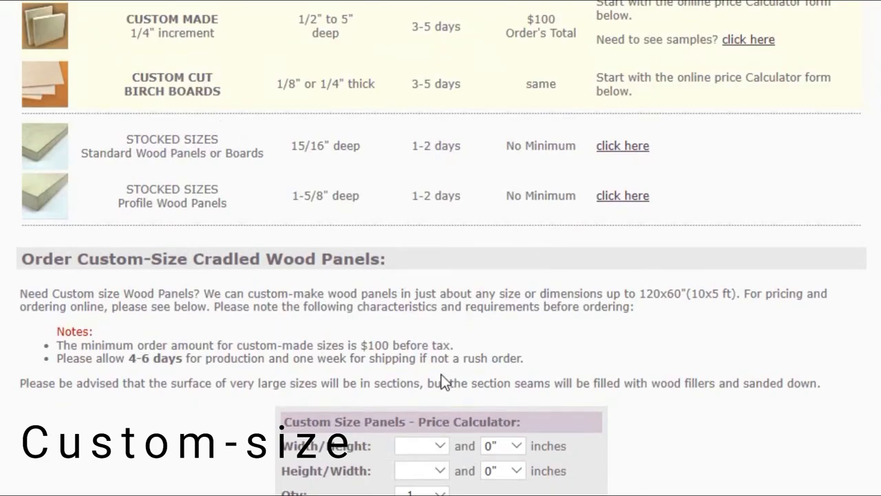
left_click(420, 445)
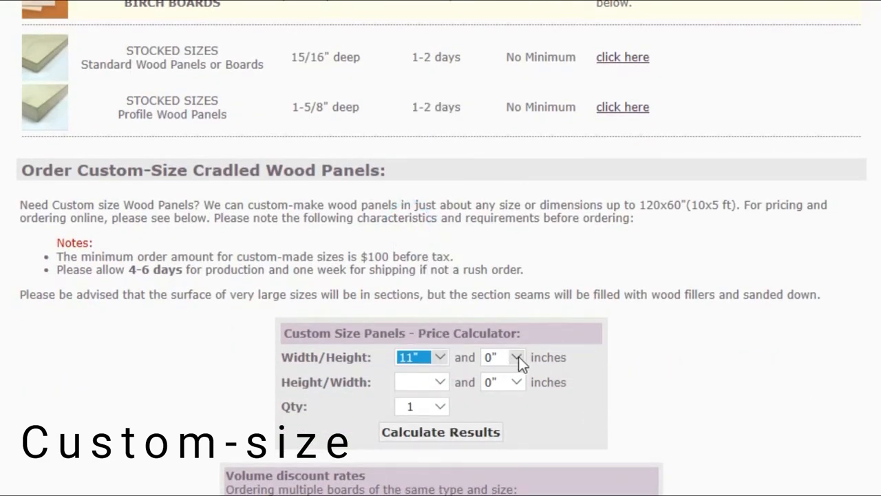
left_click(439, 356)
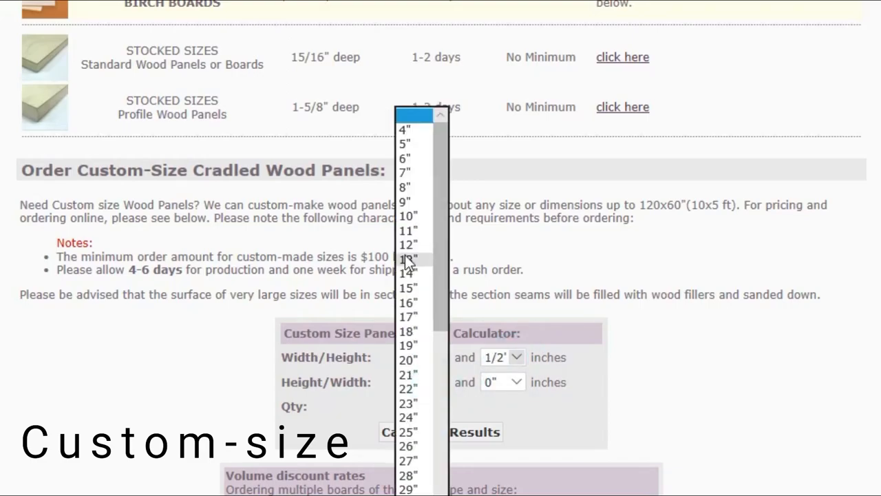
left_click(408, 230)
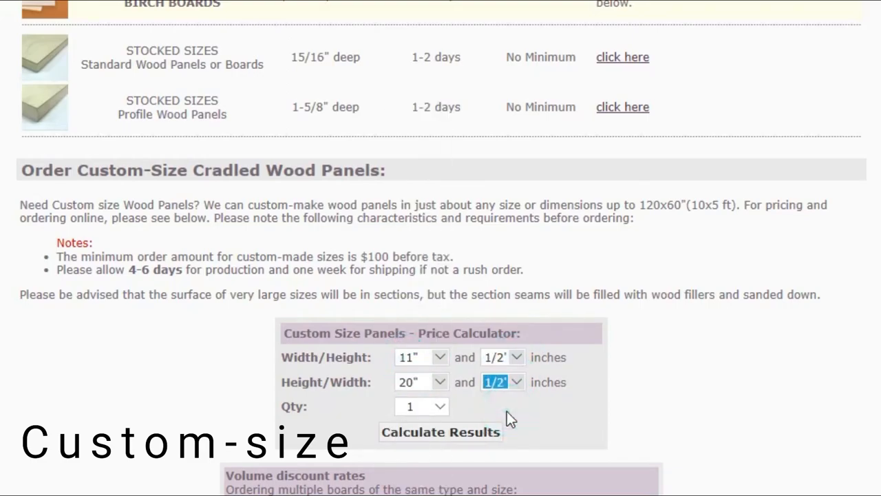
Calculate prices for 11-1/2 x 20-1/2 inches and add the 2.5" deep panel.
scroll("down", 3)
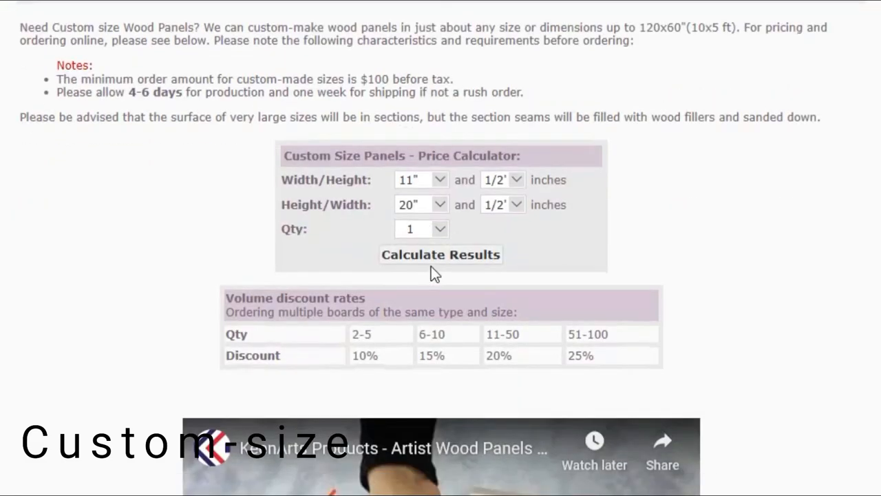
left_click(440, 253)
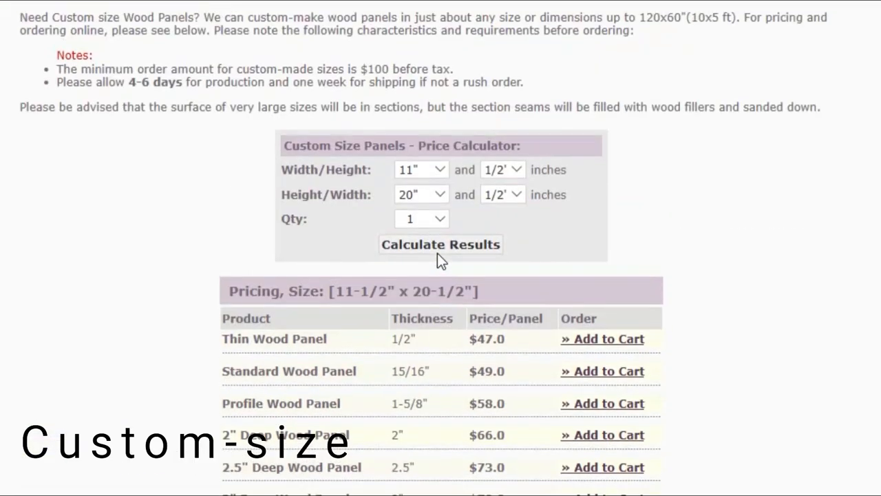
scroll("down", 3)
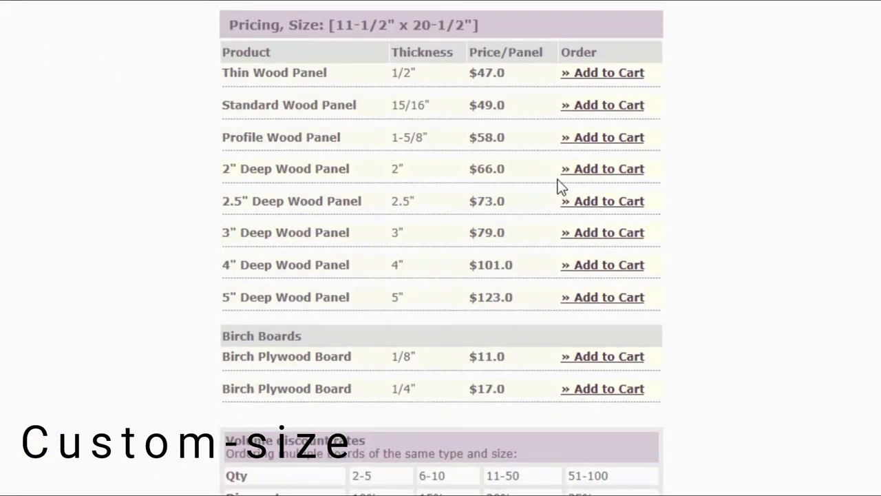
left_click(601, 200)
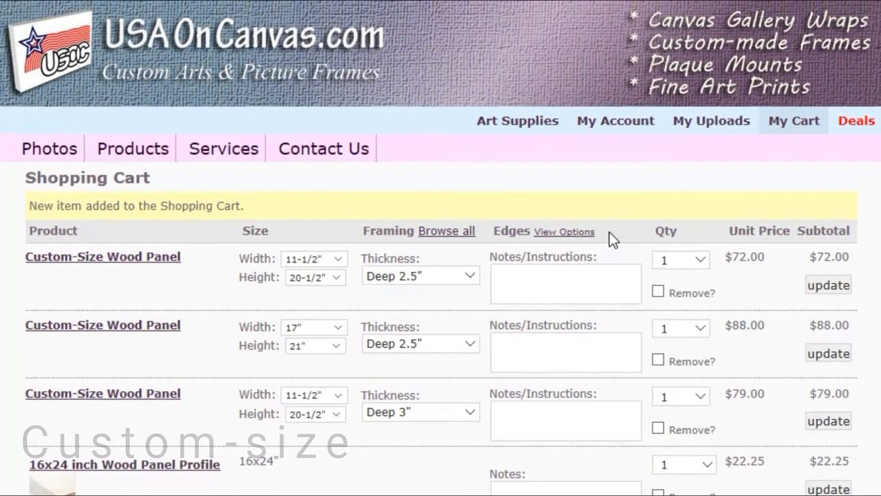
scroll("down", 3)
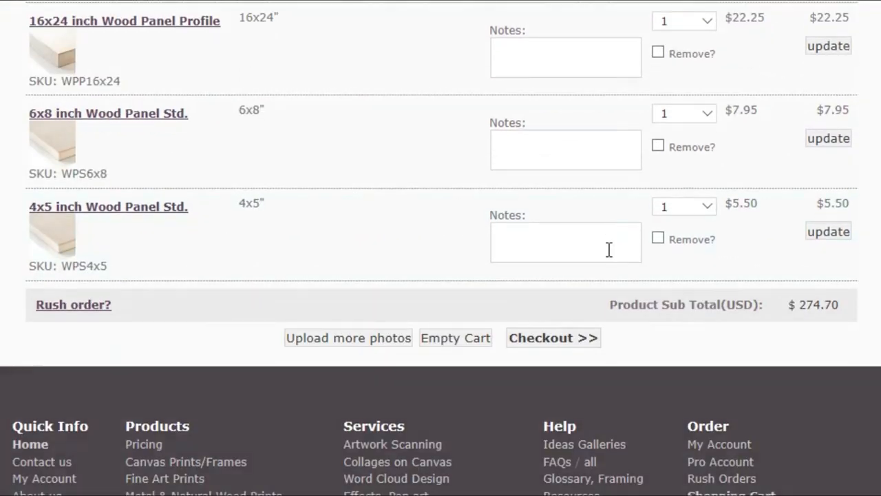